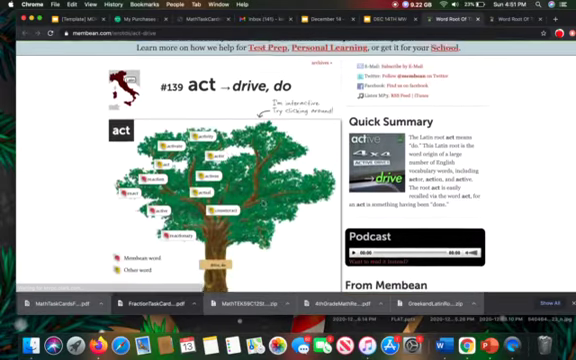
Step: Enter REACTION in the first ACT card's Related Words box
{"action": "scroll", "scroll_direction": "down", "scroll_amount": 3}
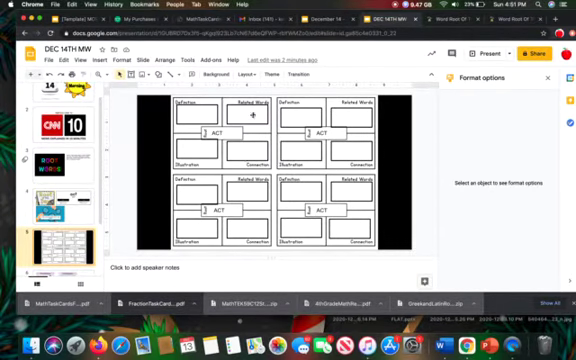
{"action": "left_click", "coordinate": [257, 116]}
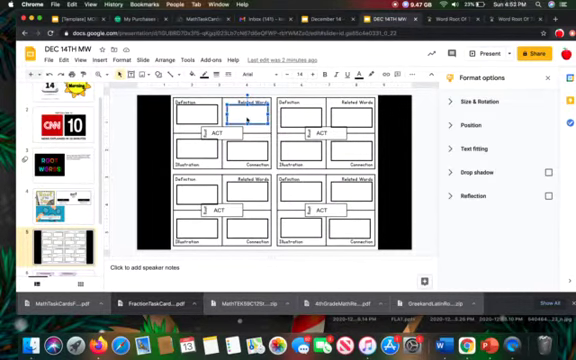
{"action": "type", "text": "REACTION"}
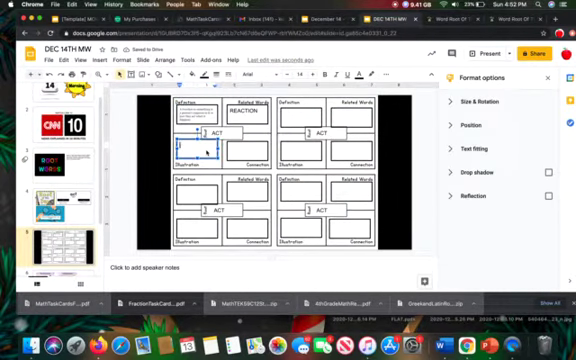
Step: Write an example sentence about a surprising reaction in the Illustration box
{"action": "type", "text": "TR"}
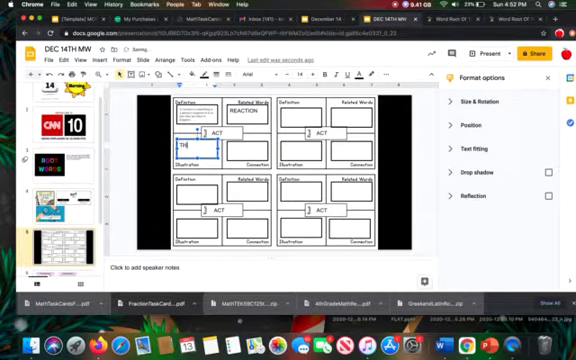
{"action": "type", "text": "THAT WAS A"}
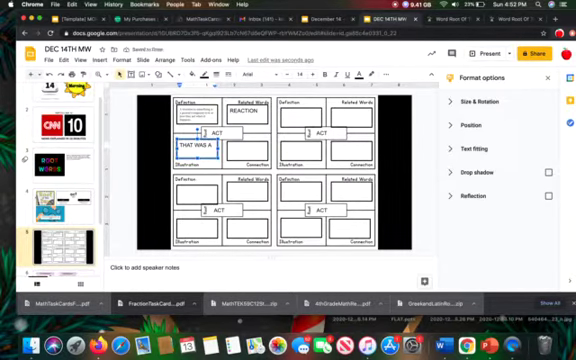
{"action": "type", "text": "SURPRISE"}
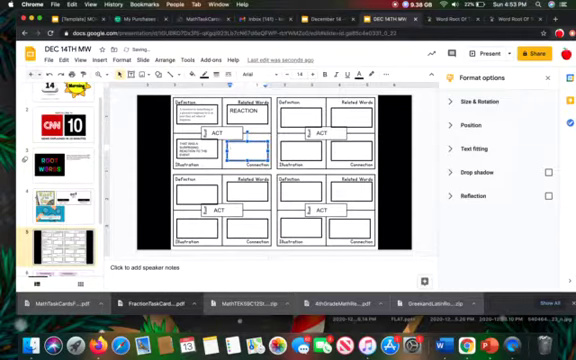
Step: Fill the Connection box with 'REACTION IS WHAT WE DO IN RESPONSE TO SOMETHING'
{"action": "type", "text": "REACTION IS"}
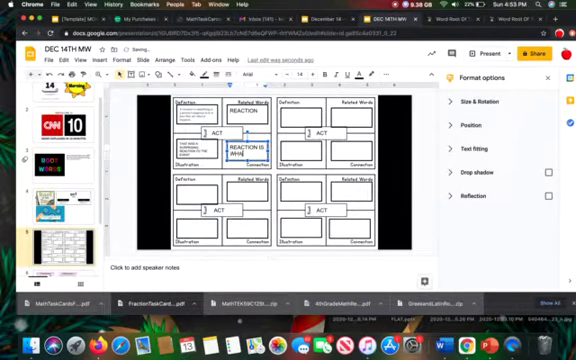
{"action": "type", "text": "WHAT WE DO IN RESPONSE TO"}
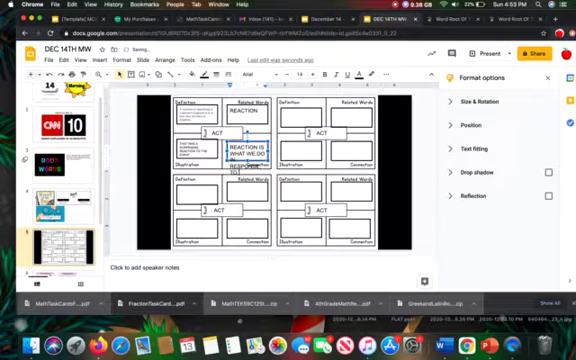
{"action": "type", "text": "SOMETHING"}
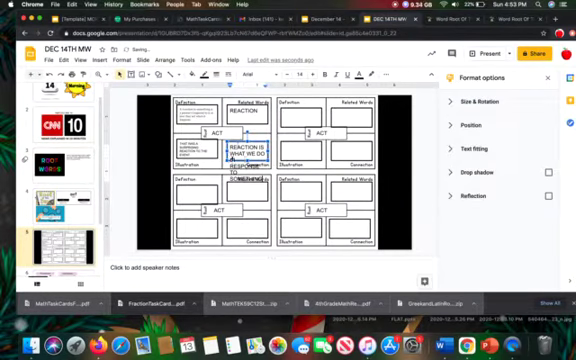